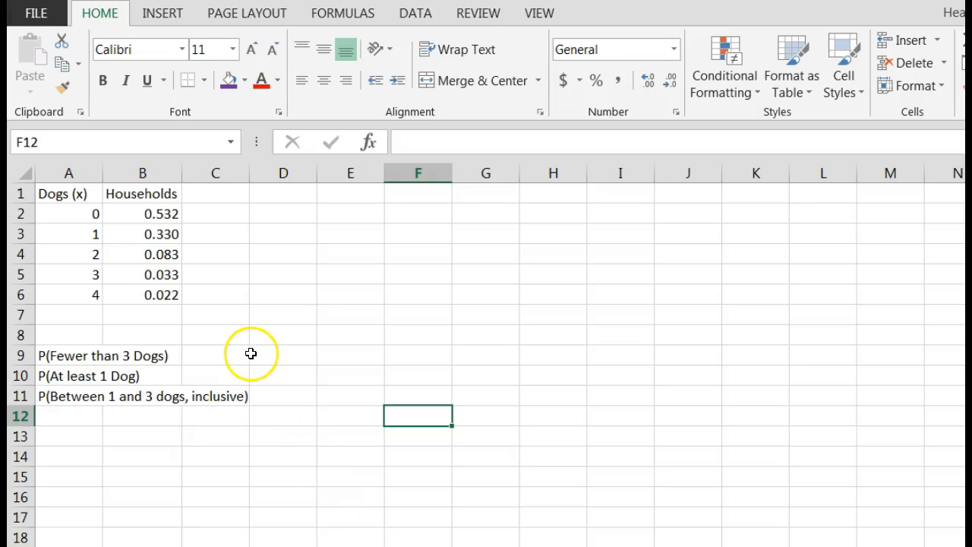
pyautogui.moveTo(222, 358)
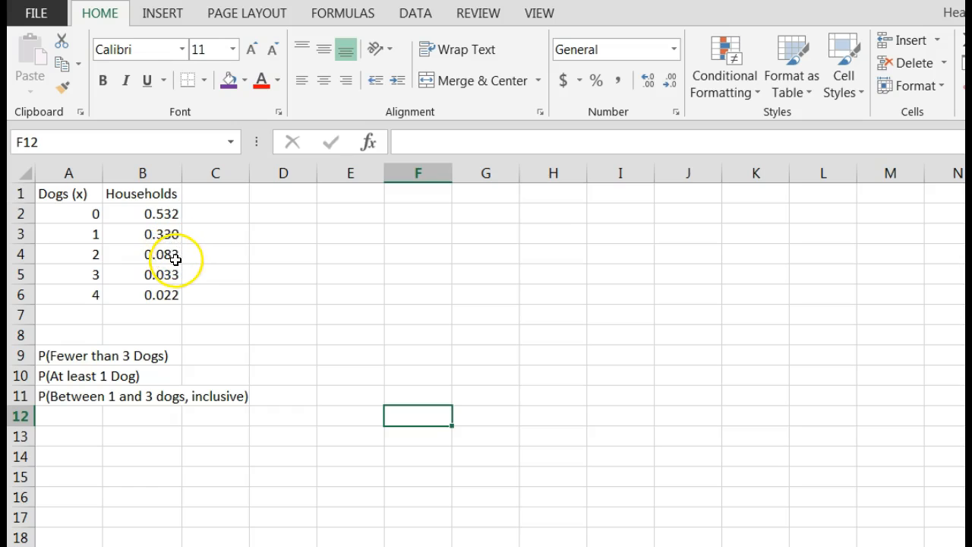
pyautogui.moveTo(185, 279)
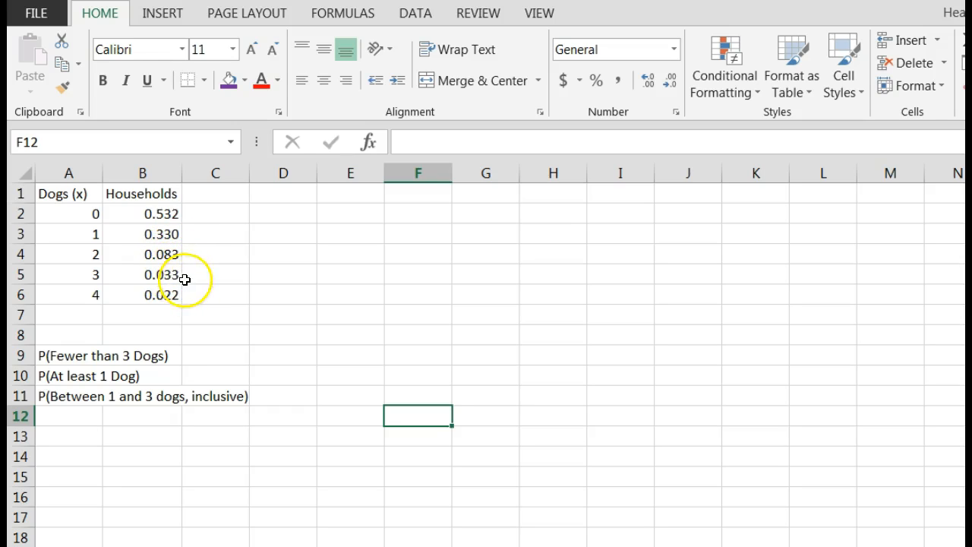
pyautogui.moveTo(282, 361)
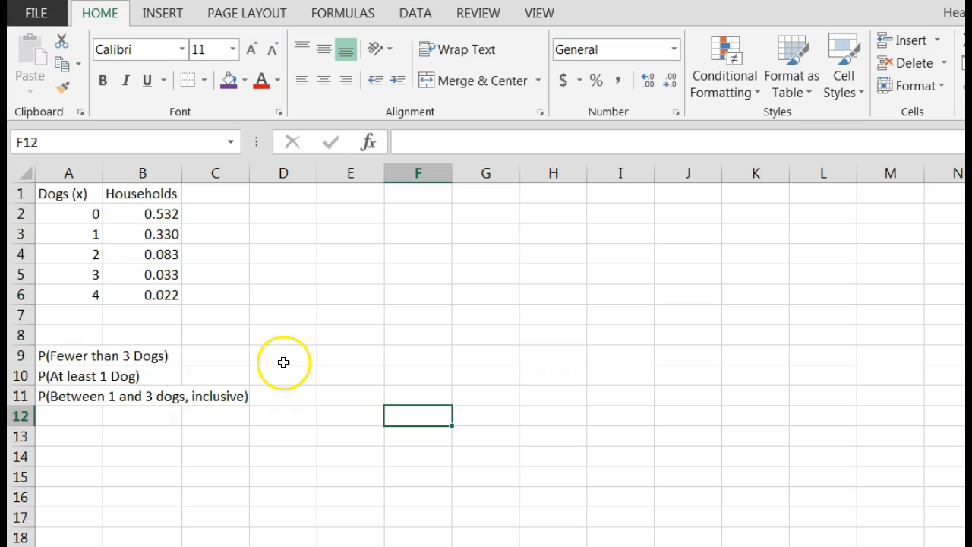
pyautogui.moveTo(282, 360)
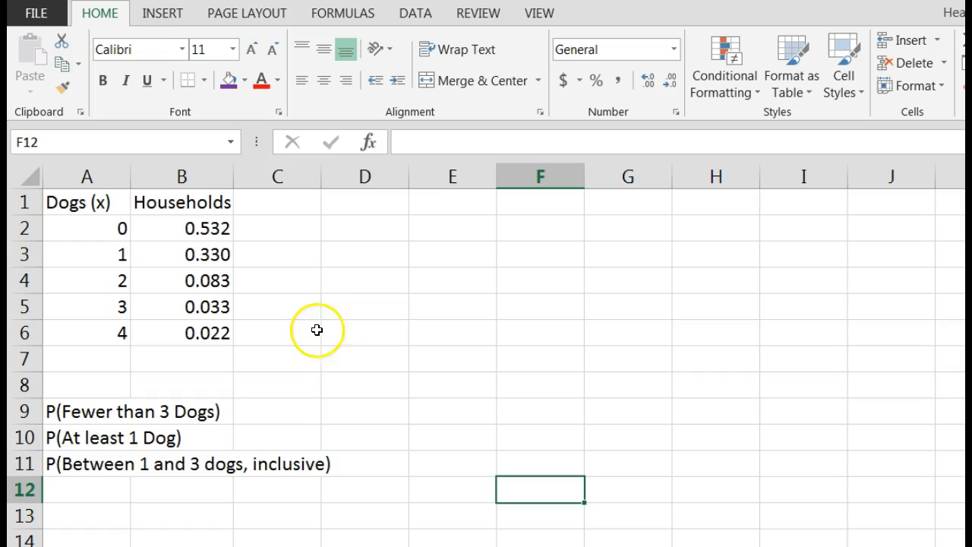
# - Enter =SUM(B2:B4) in E9 giving 0.945 for fewer than 3 dogs
pyautogui.click(452, 410)
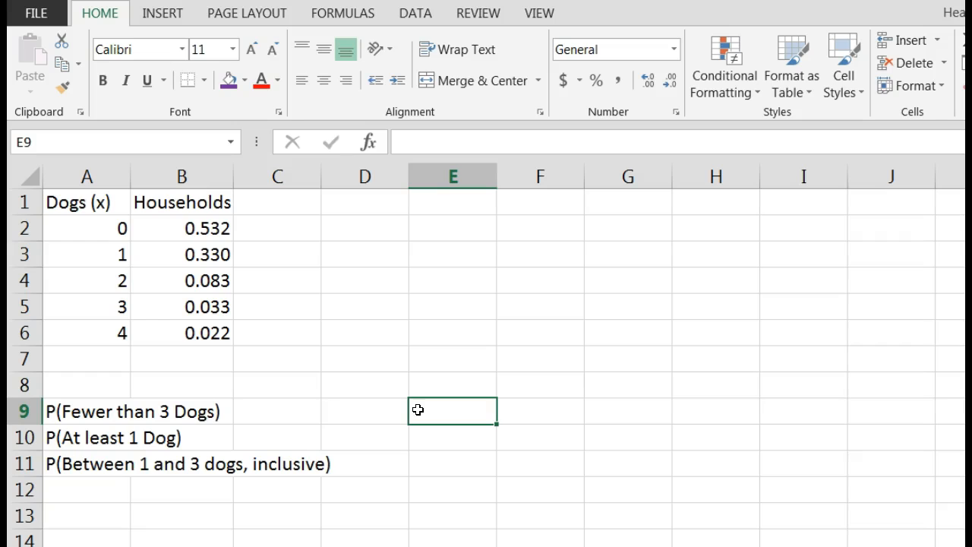
pyautogui.write('=su')
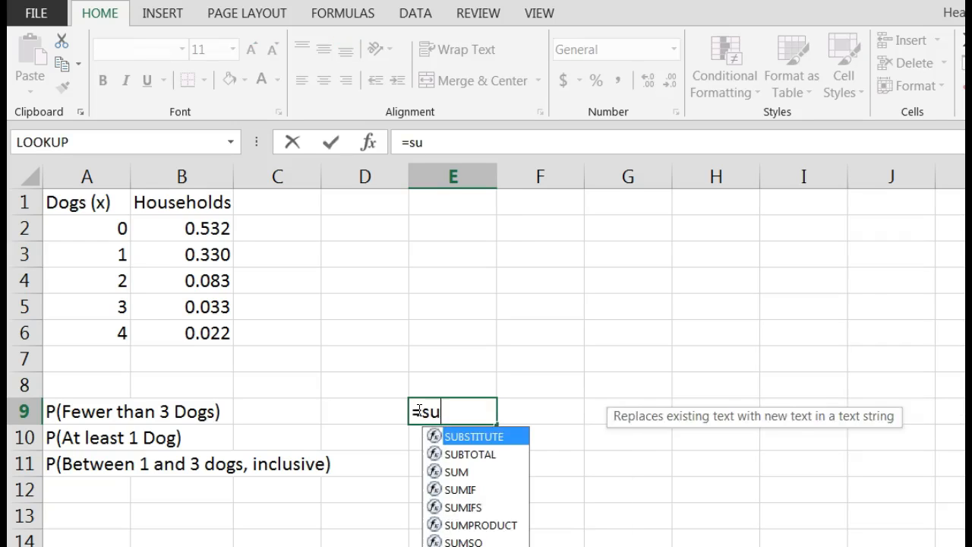
pyautogui.write('m')
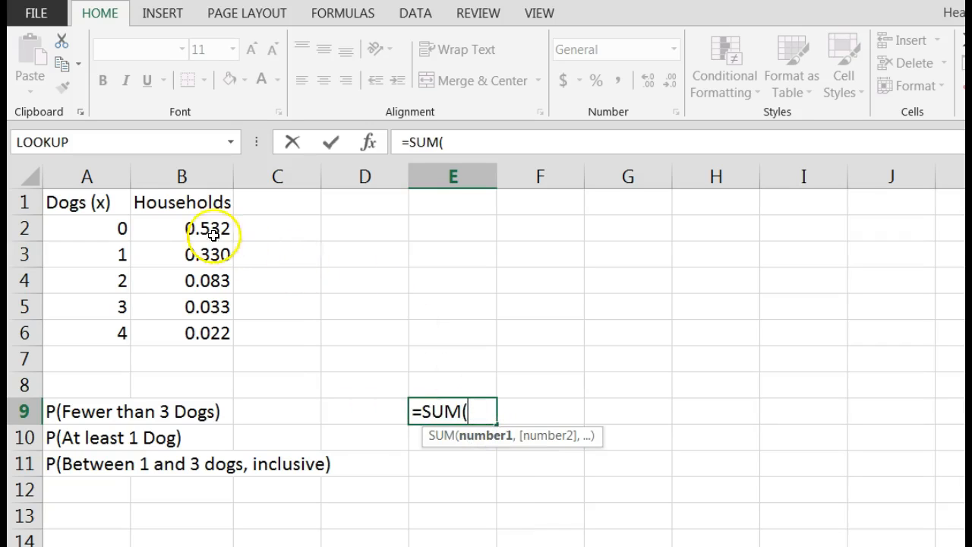
pyautogui.moveTo(182, 228); pyautogui.dragTo(183, 254)
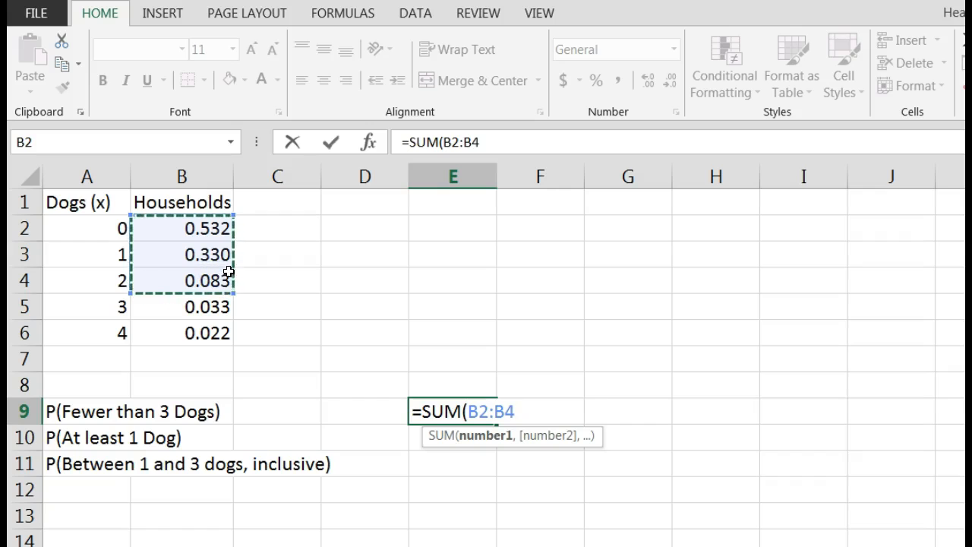
pyautogui.write(')')
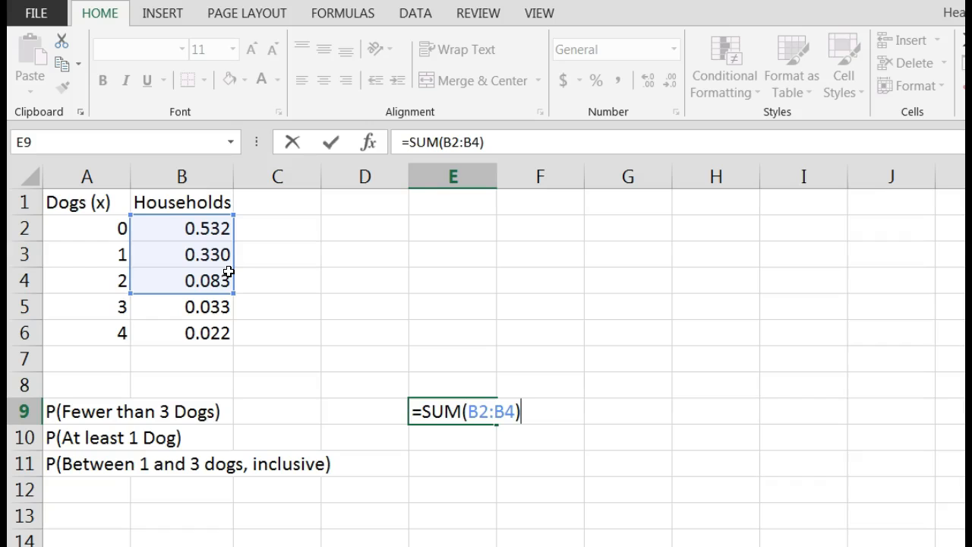
pyautogui.press('enter')
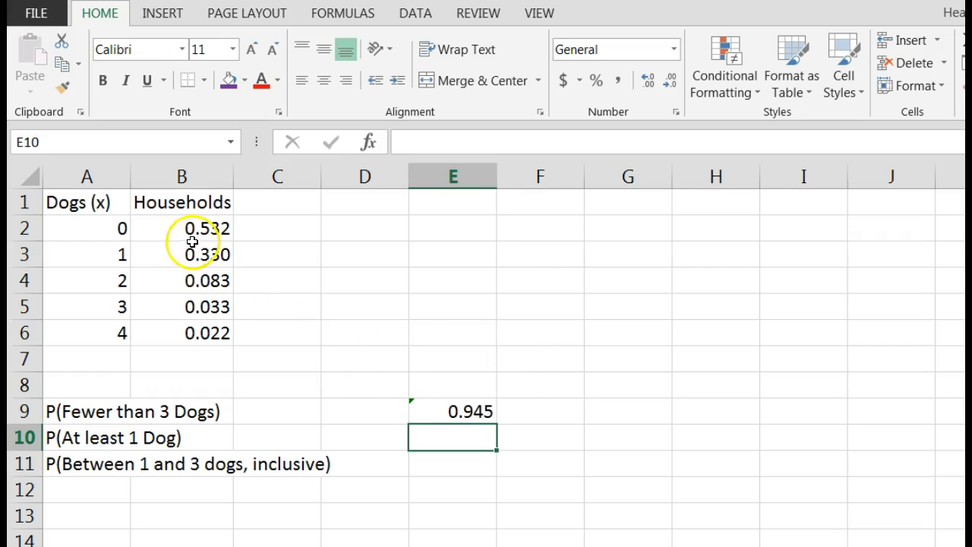
pyautogui.moveTo(190, 228)
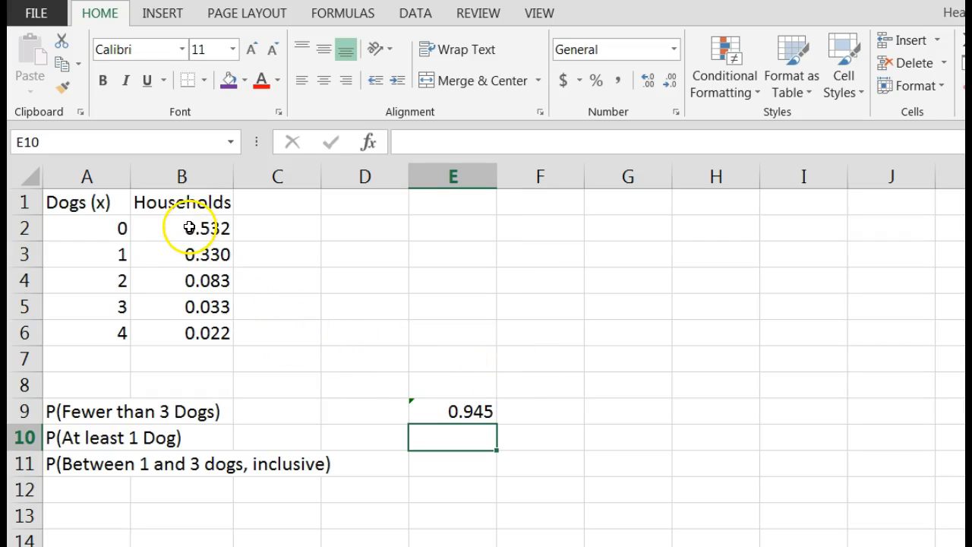
pyautogui.moveTo(144, 456)
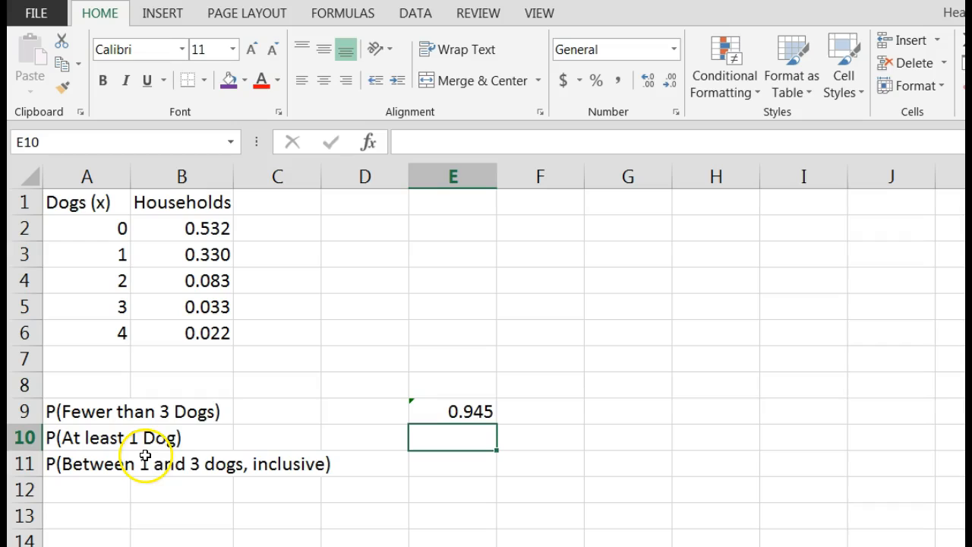
pyautogui.moveTo(256, 459)
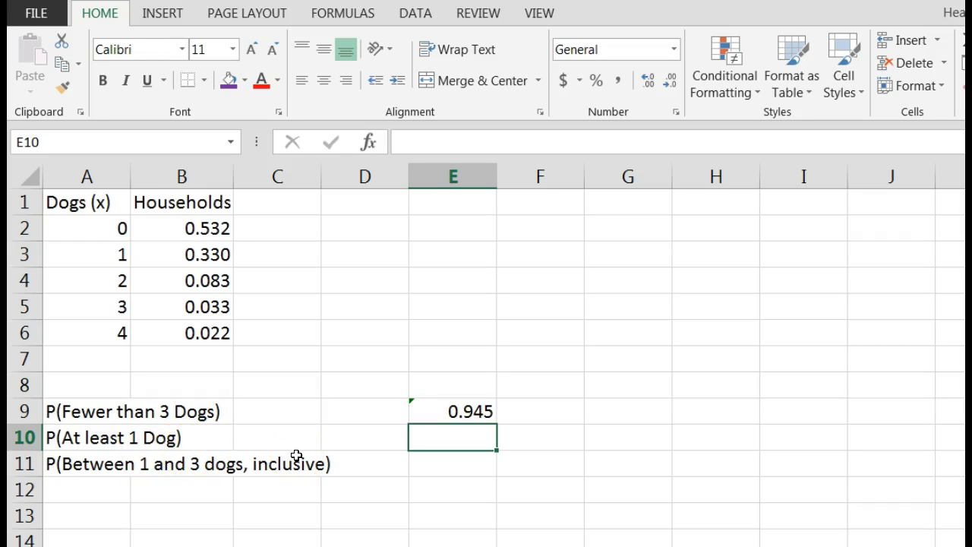
# - Build =SUM over B3:B6 in E10 for the at-least-1-dog probability
pyautogui.write('=')
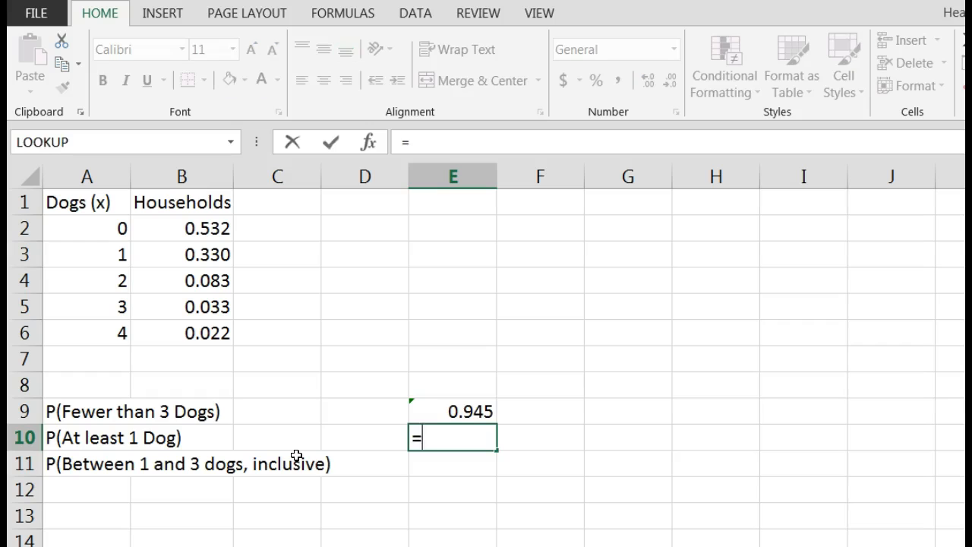
pyautogui.write('sum')
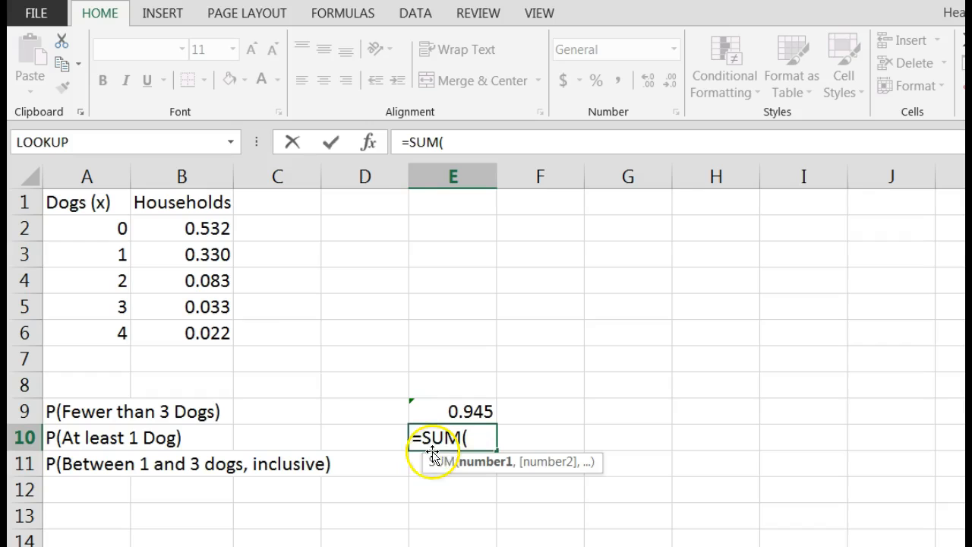
pyautogui.moveTo(182, 256); pyautogui.dragTo(182, 279)
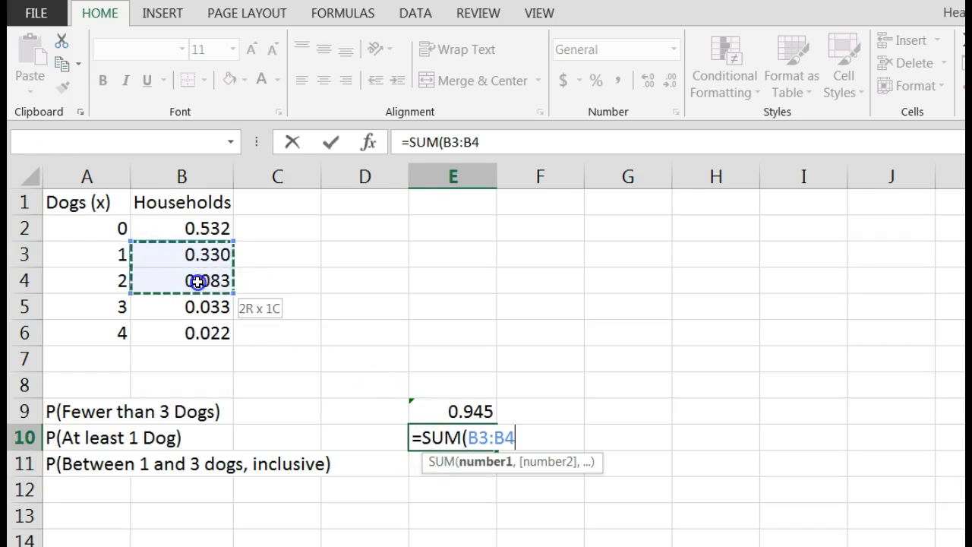
pyautogui.moveTo(198, 281); pyautogui.dragTo(198, 331)
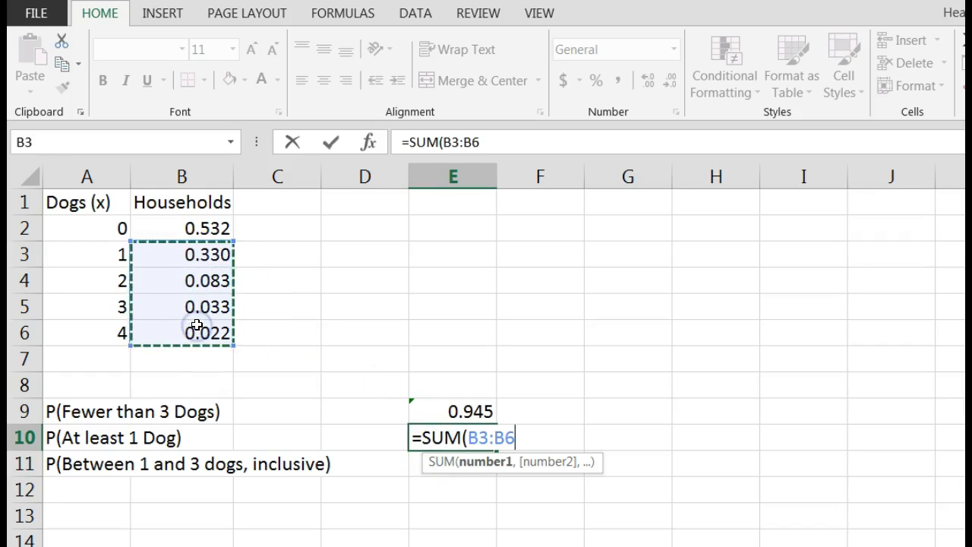
pyautogui.moveTo(203, 305)
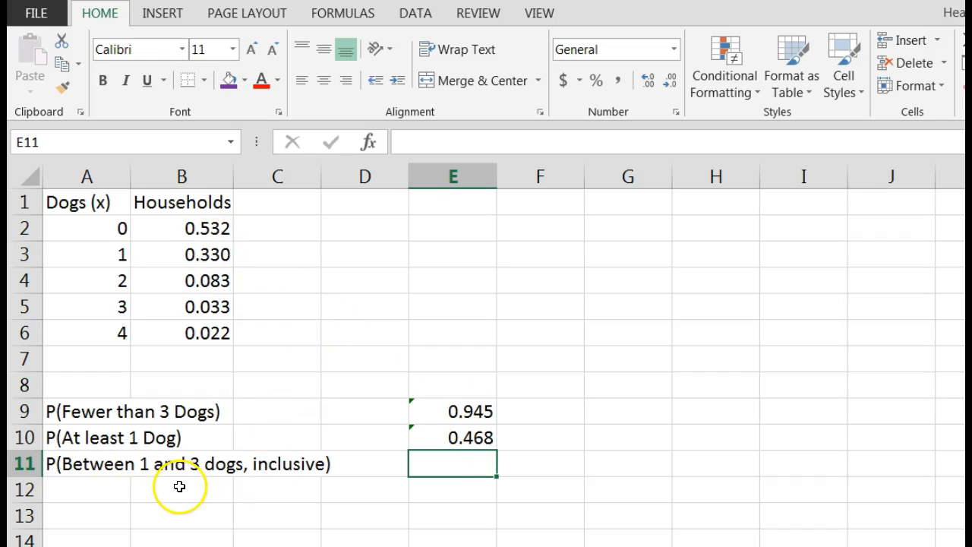
pyautogui.moveTo(194, 479)
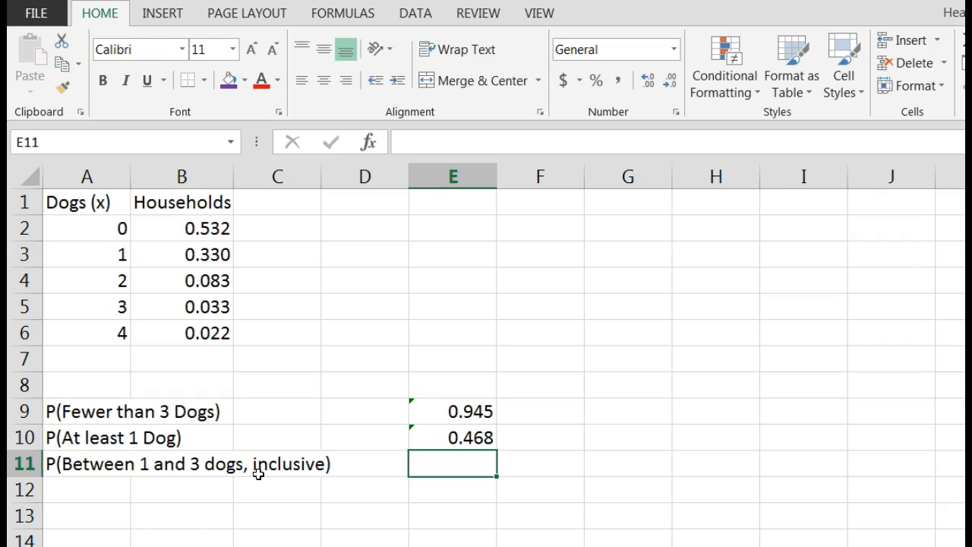
# - Build =SUM over B3:B5 in E11 for the between-1-and-3-dogs probability
pyautogui.write('=su')
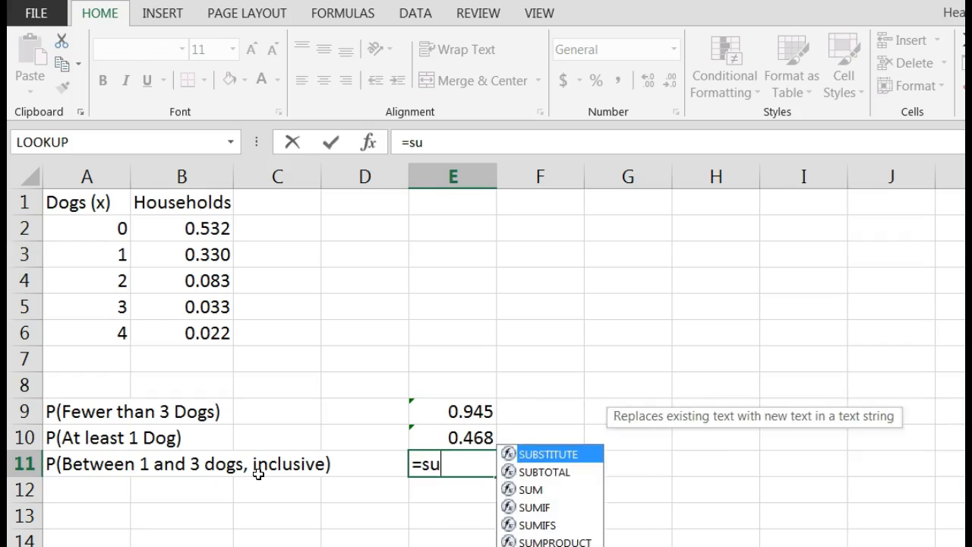
pyautogui.write('m(')
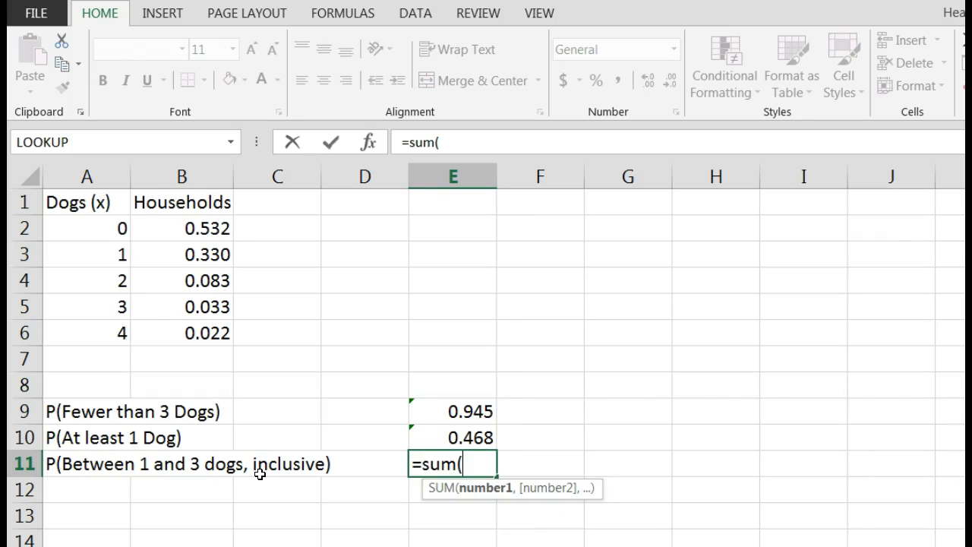
pyautogui.click(173, 255)
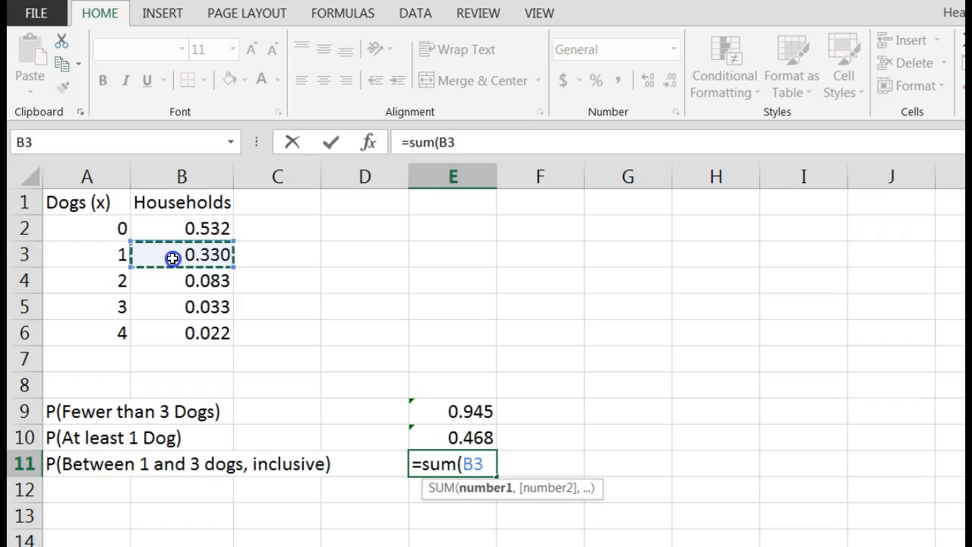
pyautogui.moveTo(173, 255); pyautogui.dragTo(169, 306)
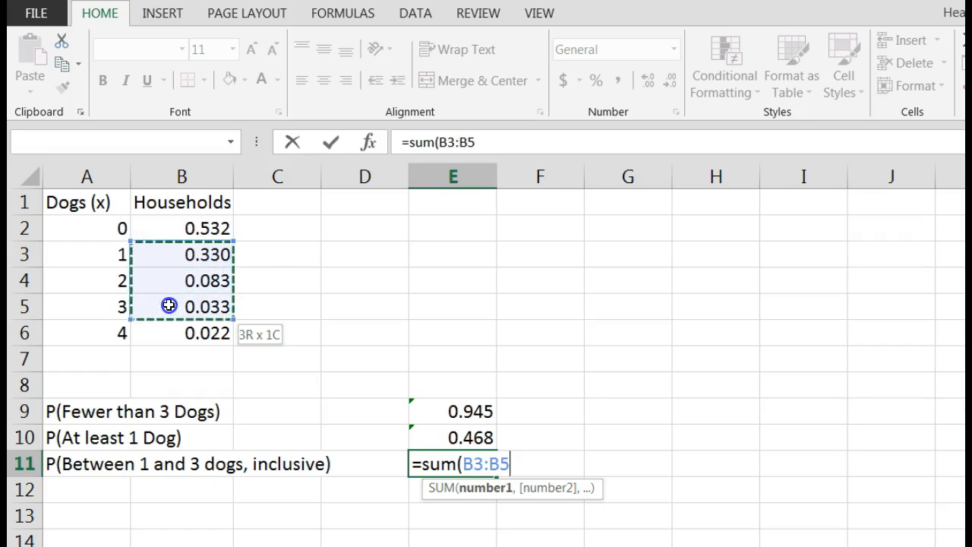